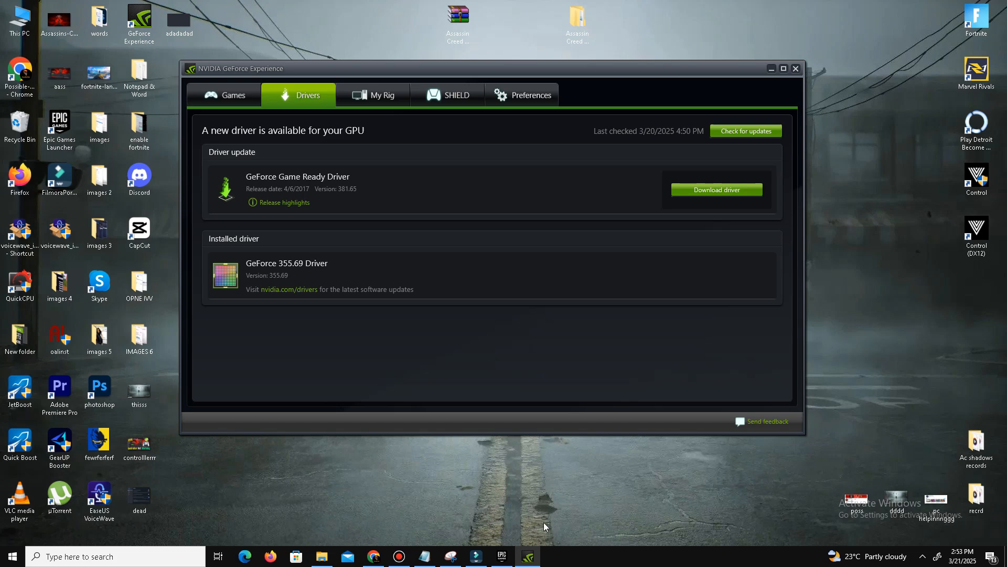
mouse_move(518, 458)
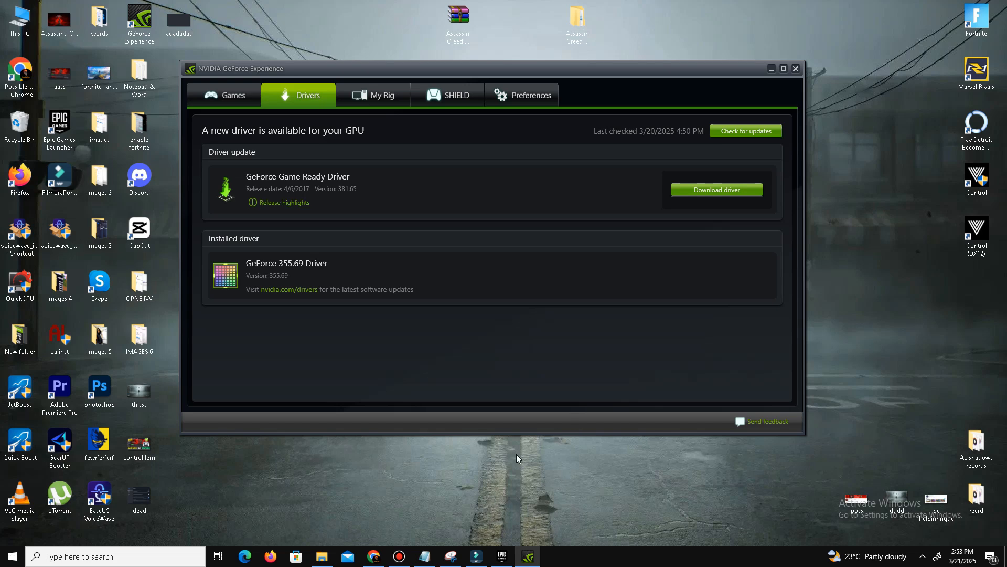
mouse_move(301, 107)
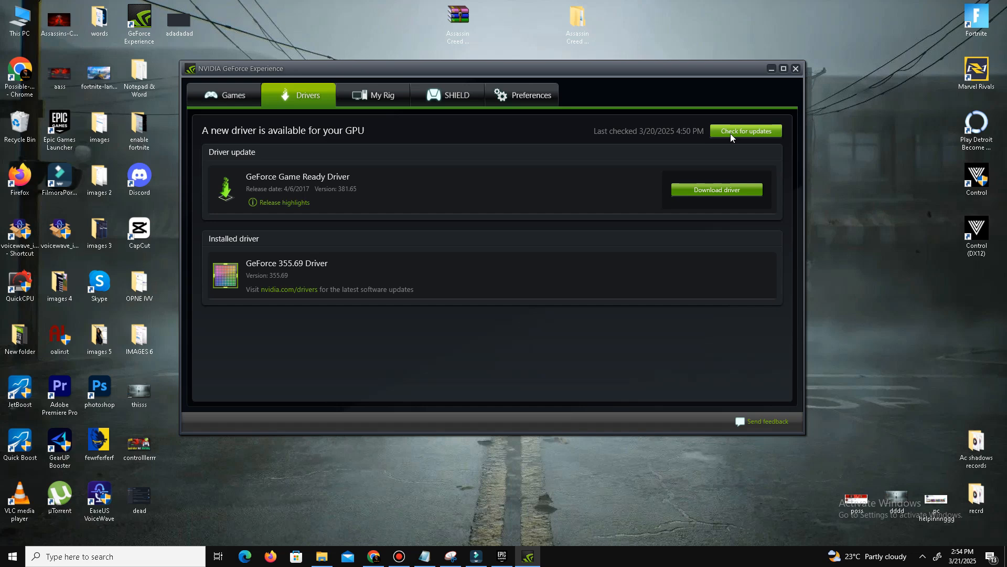
- Run a fresh graphics driver update check on the Drivers tab of GeForce Experience
click(796, 68)
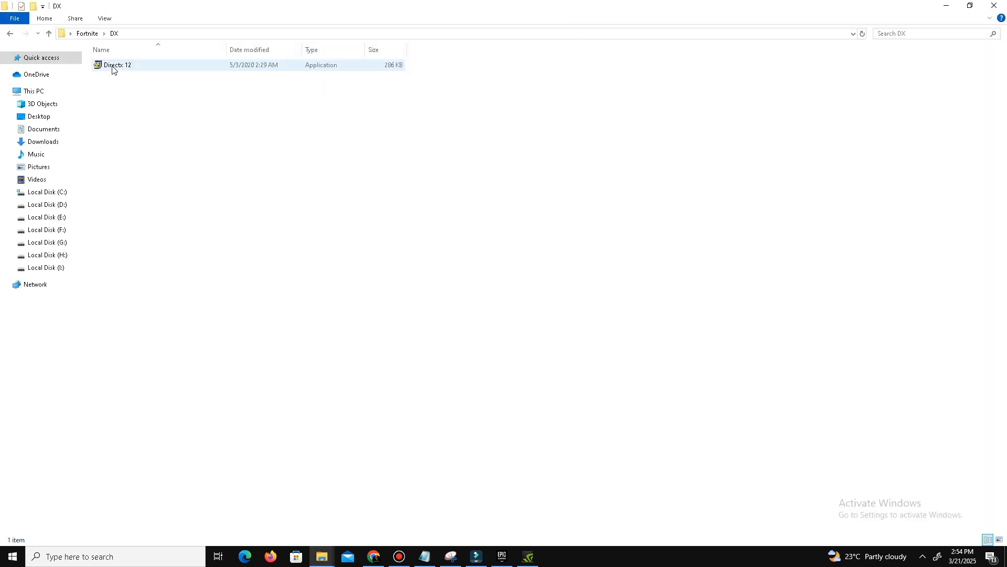
- Run the DirectX 12 installer, accepting the agreement and declining the Bing Bar, until it finishes
double_click(115, 65)
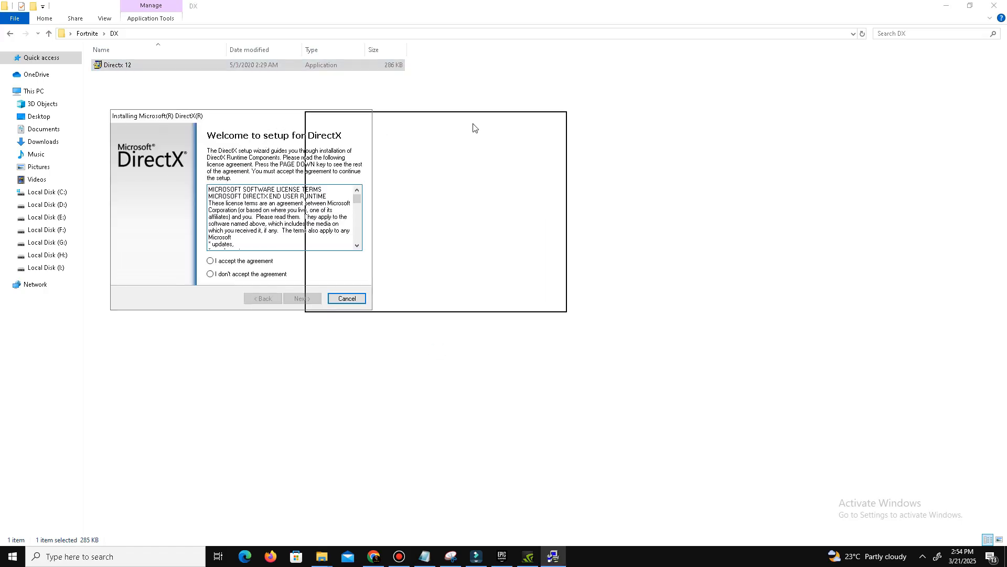
click(210, 260)
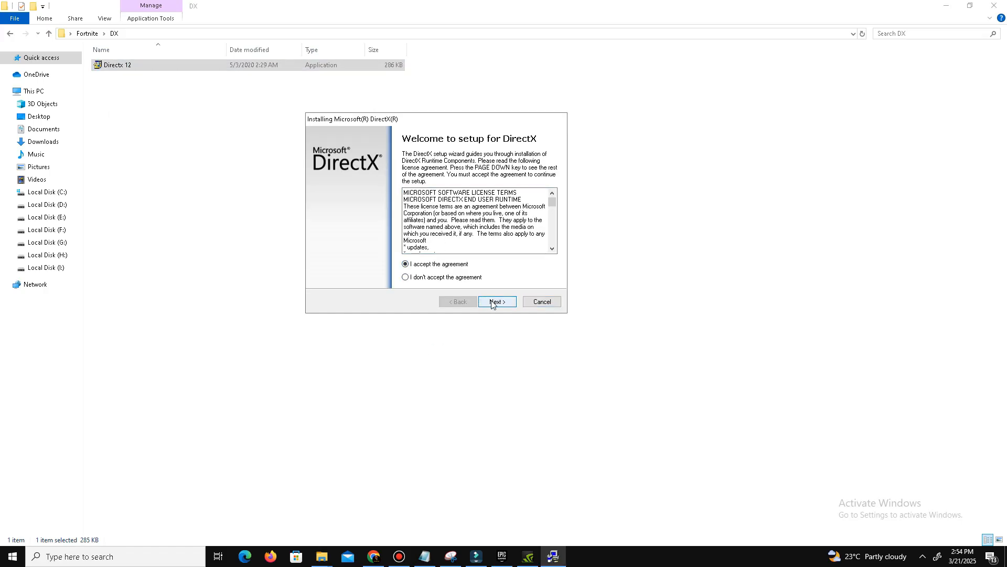
click(497, 301)
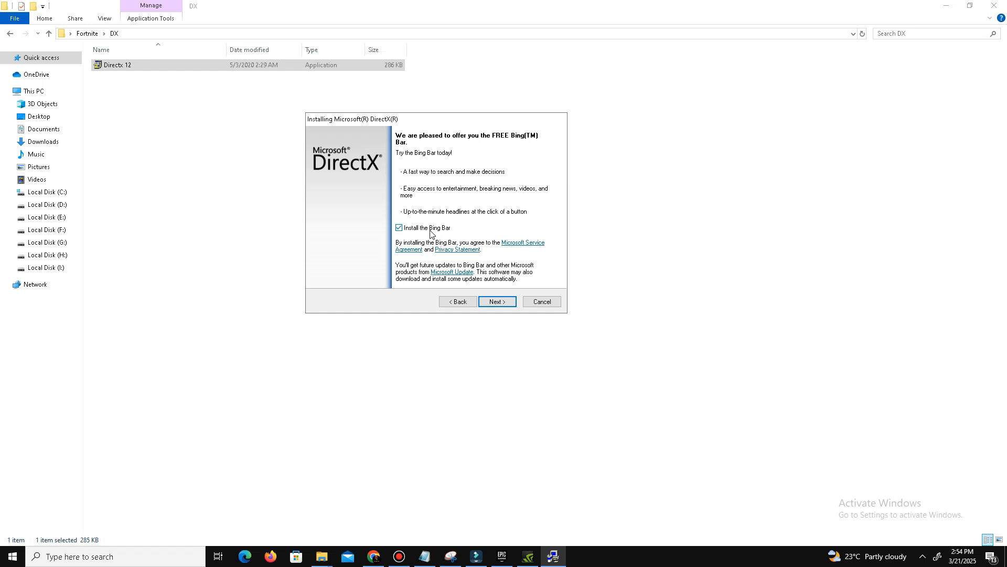
click(399, 227)
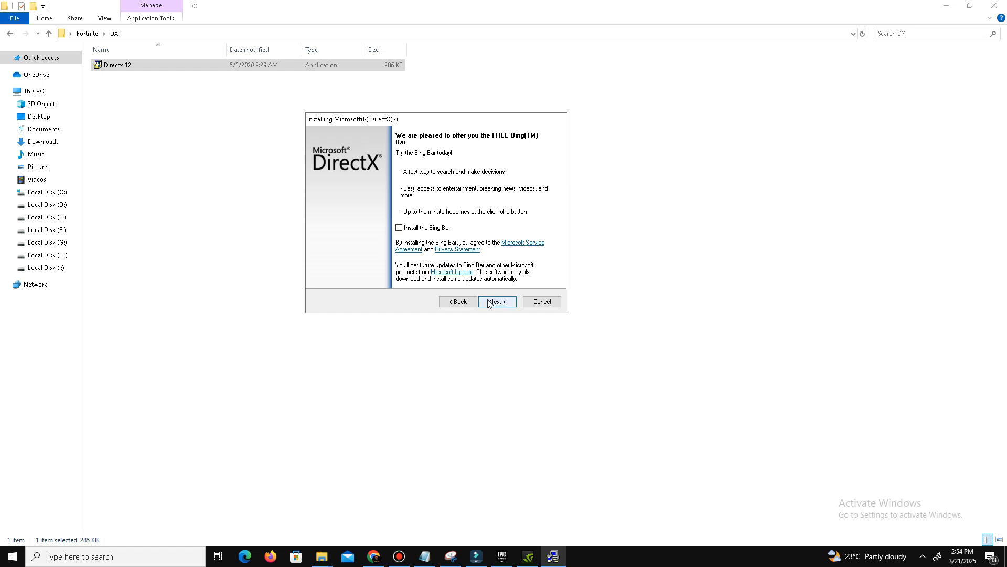
click(497, 301)
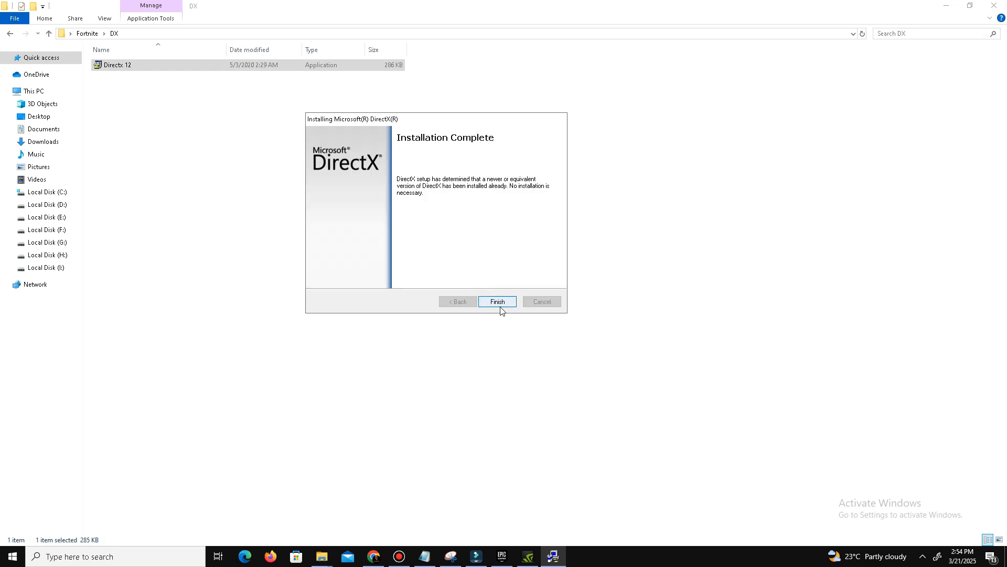
click(497, 301)
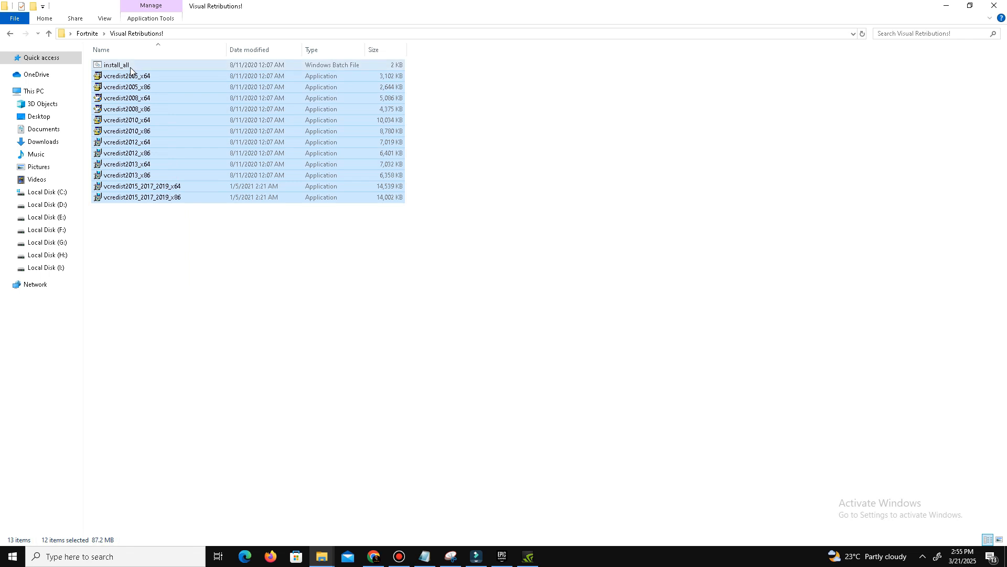
- Run the install_all batch to install the Visual C++ 2005–2019 runtimes, then close the console and folder
double_click(114, 64)
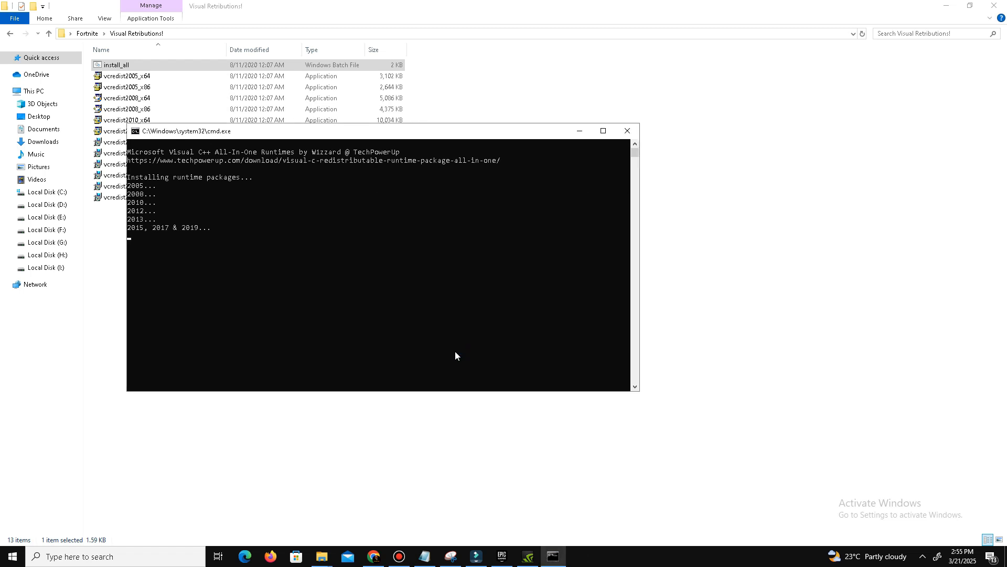
mouse_move(334, 315)
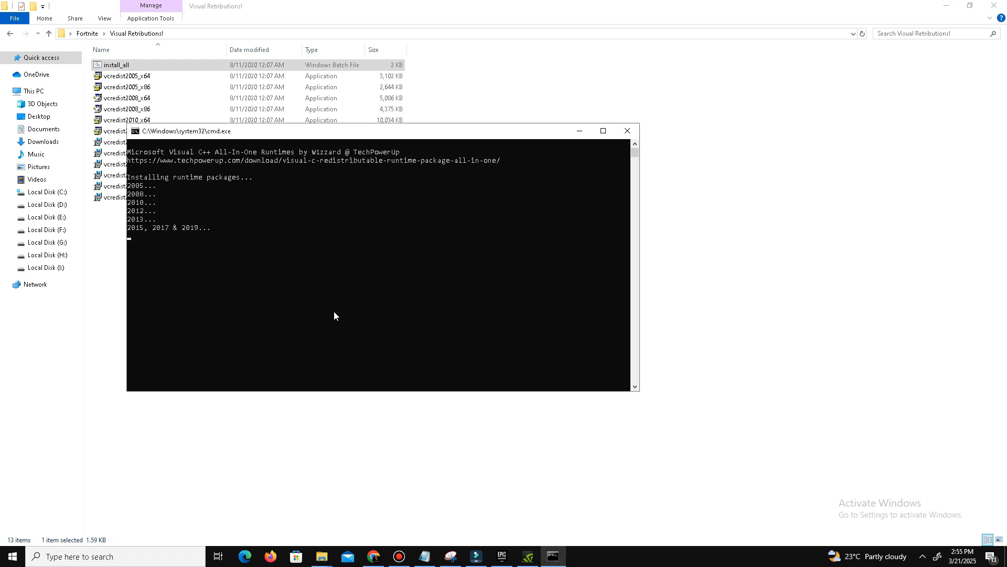
click(627, 131)
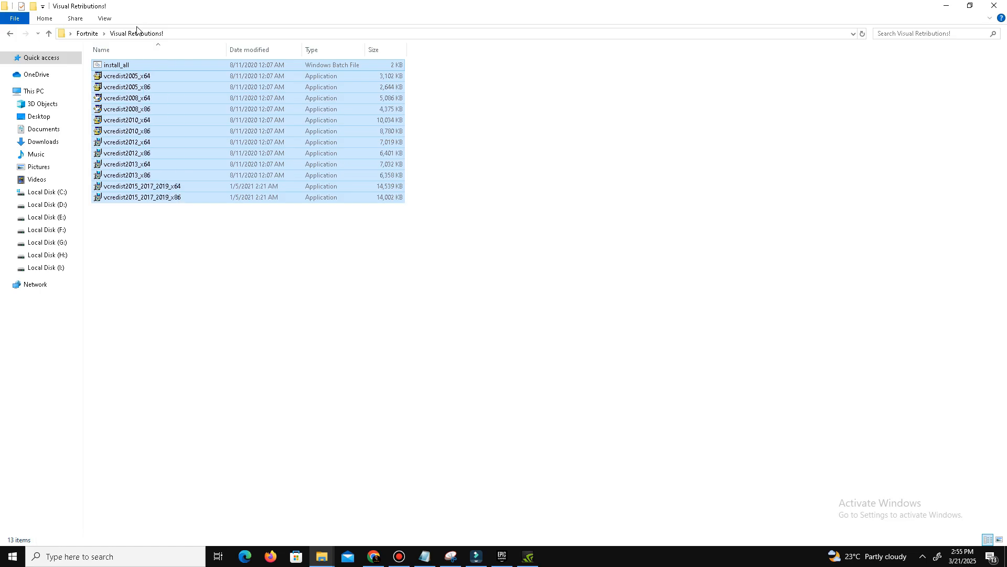
key(ctrl+a)
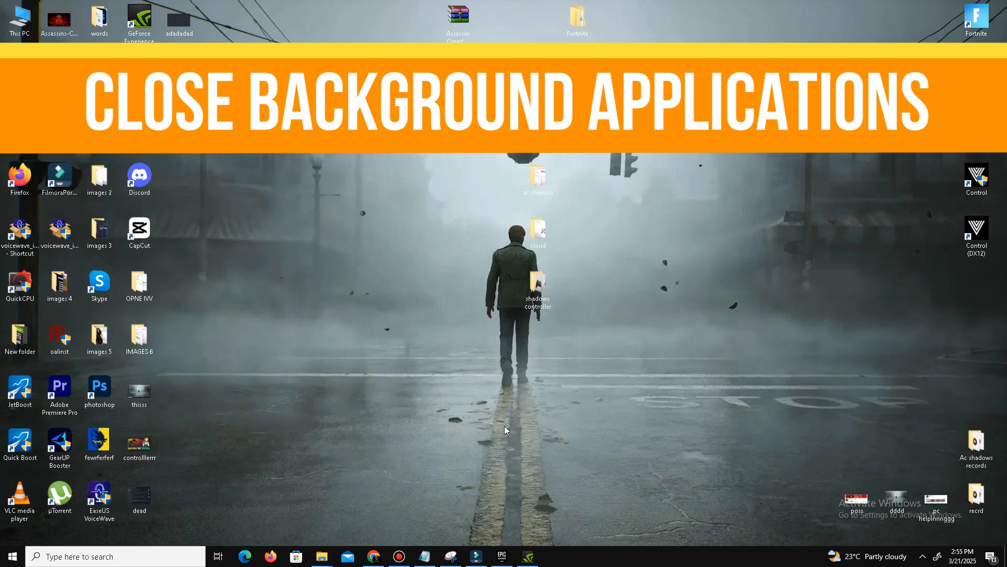
- Confirm every app under Privacy > Background apps is off, returning to Settings home
click(9, 556)
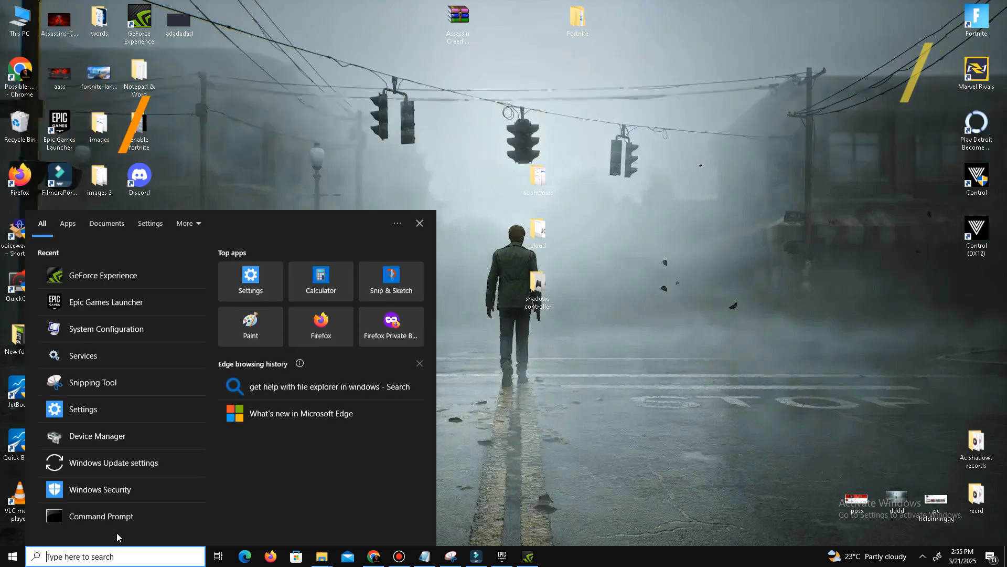
click(250, 281)
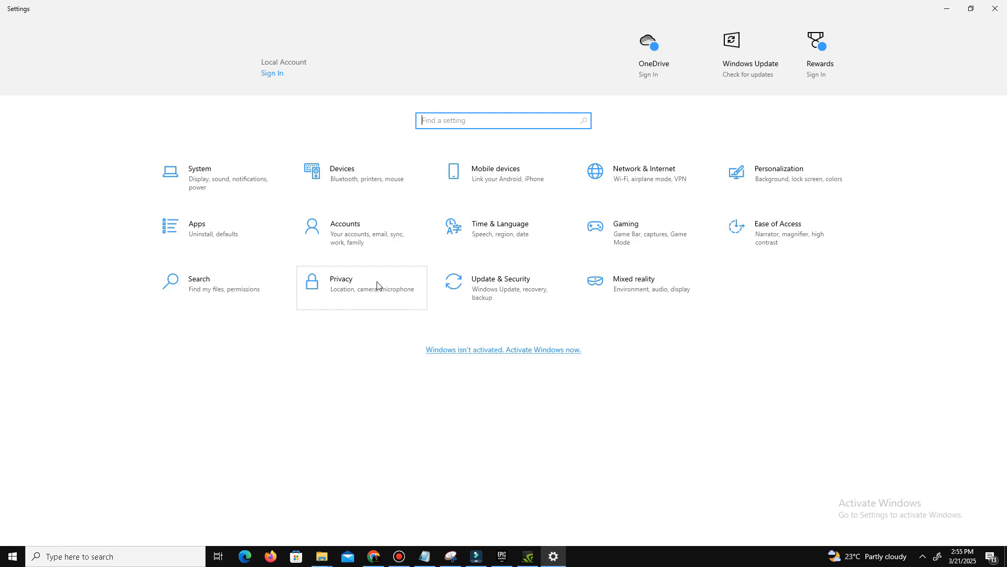
click(341, 278)
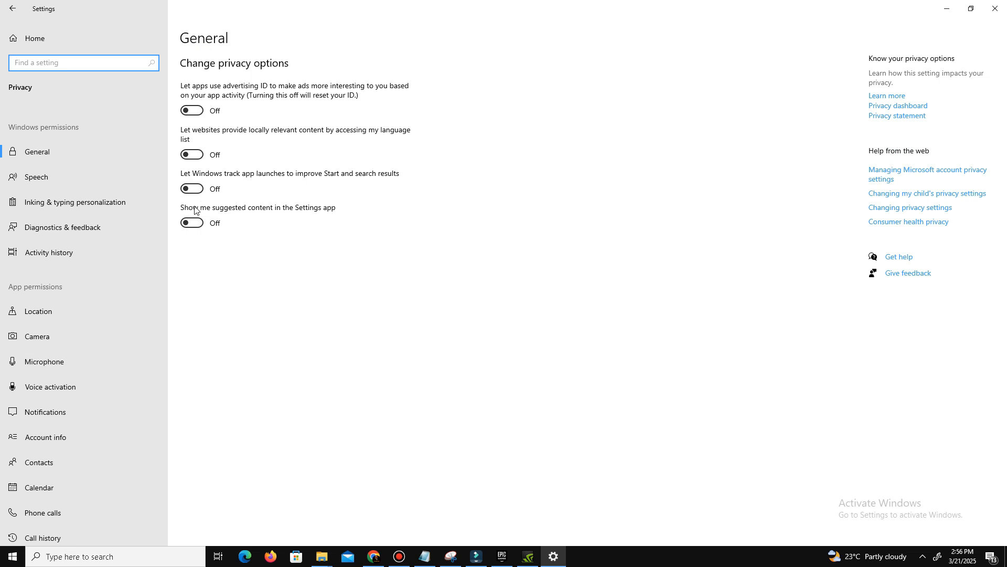
scroll(down, 3)
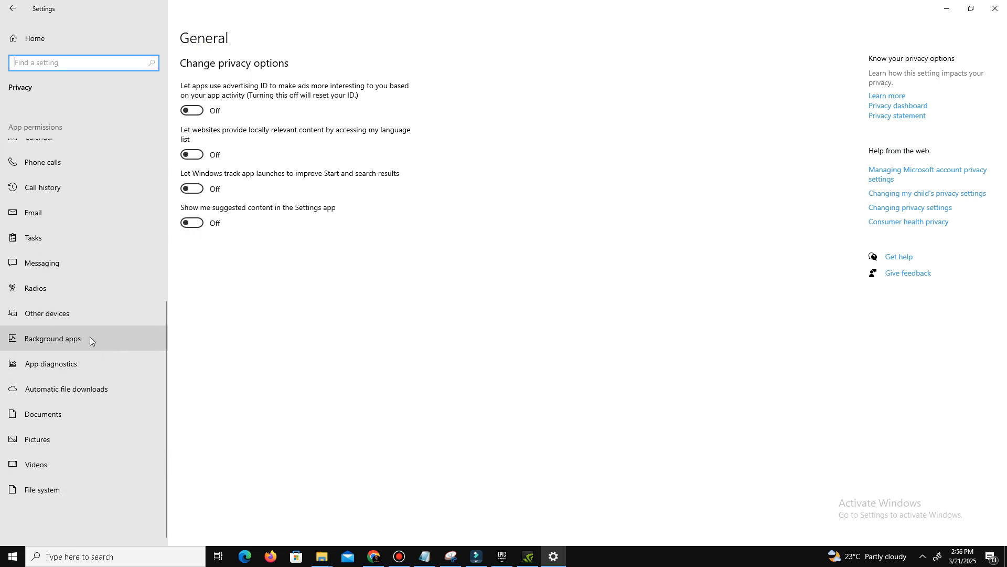
click(55, 338)
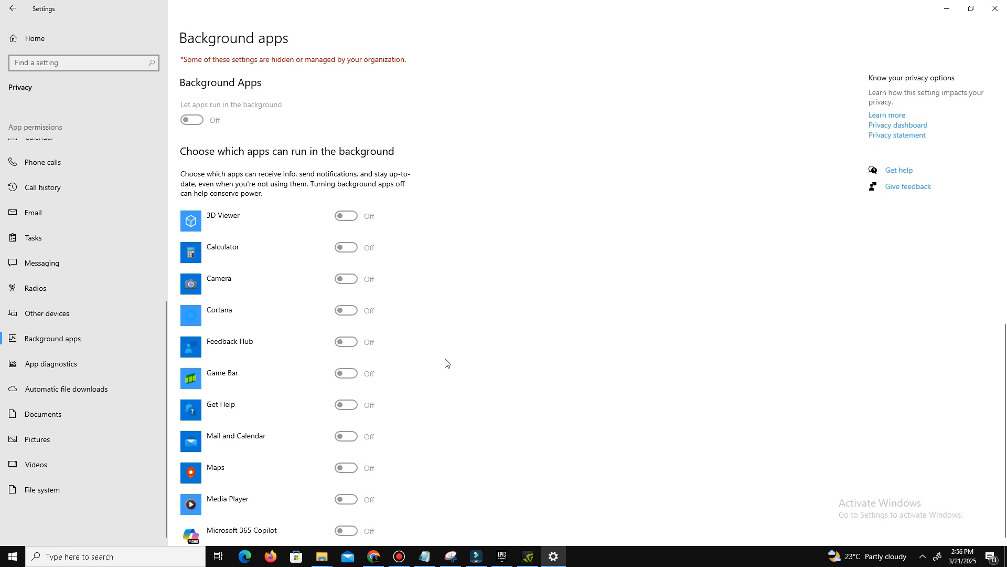
mouse_move(324, 281)
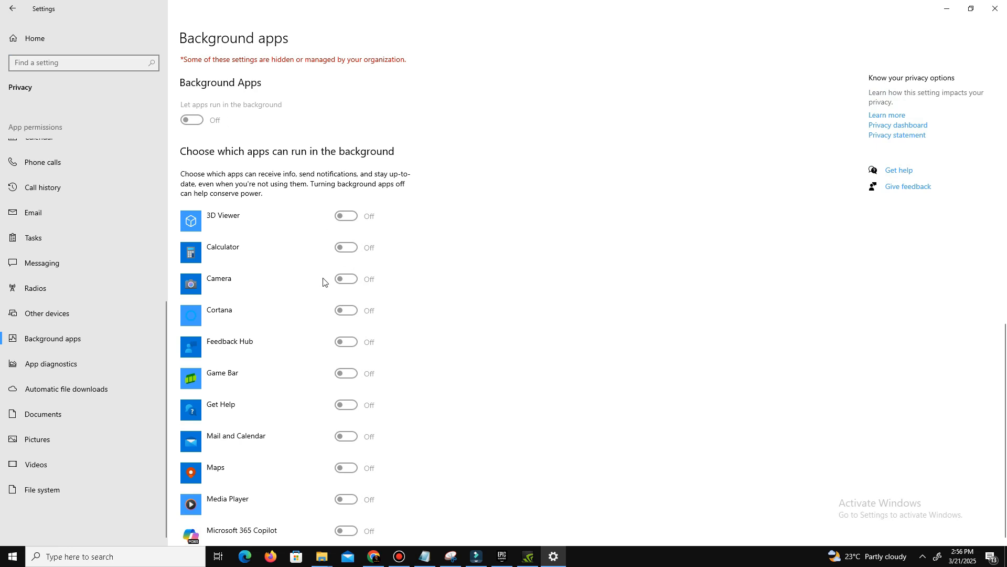
click(9, 8)
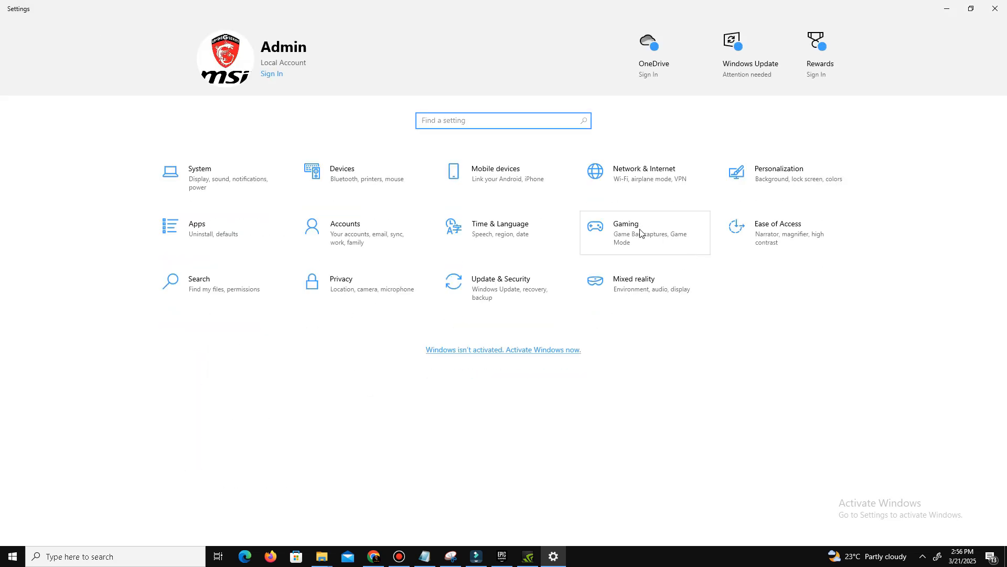
- Add FortniteClient-Win64-Shipping.exe in Gaming graphics settings and save it as High performance
click(645, 232)
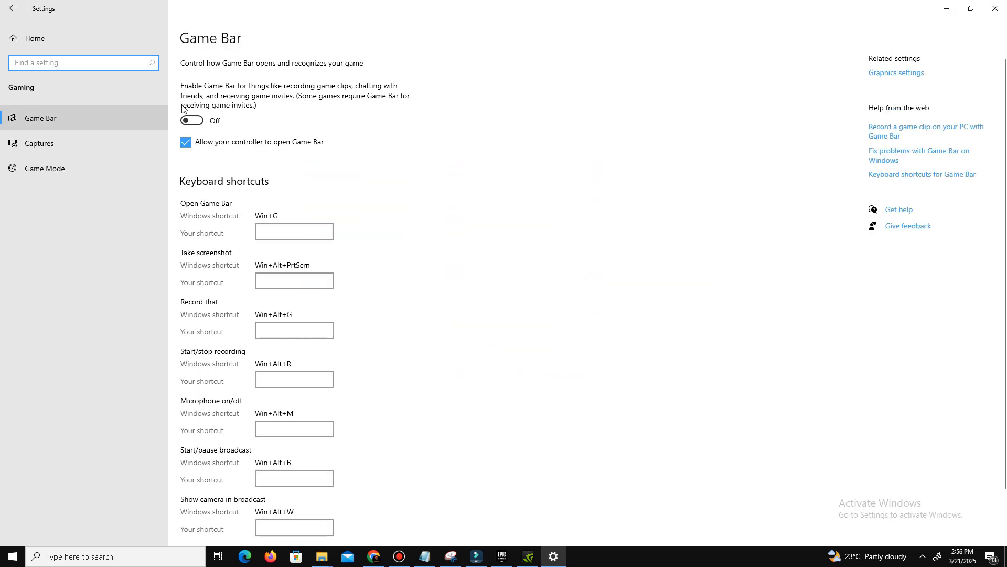
mouse_move(92, 149)
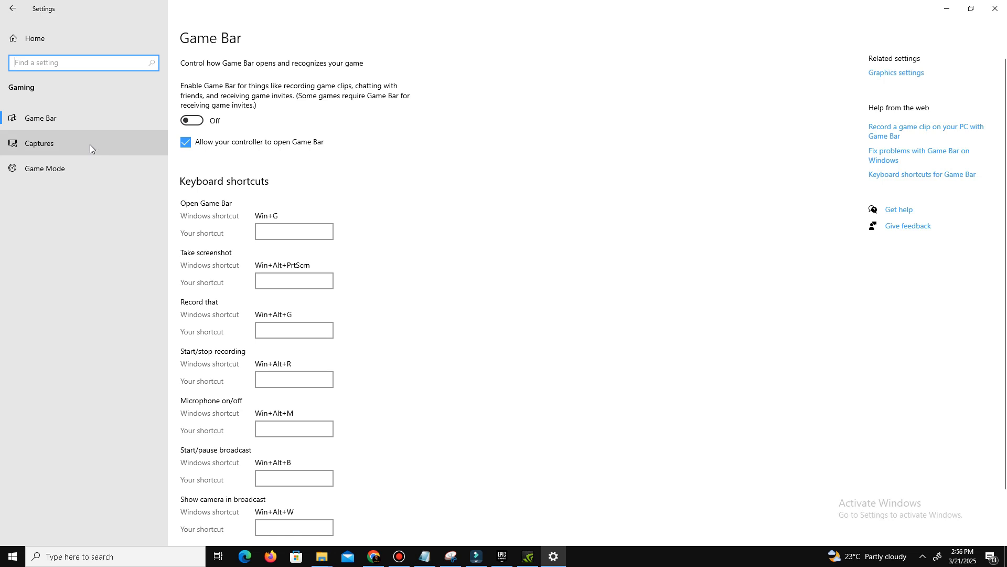
click(39, 143)
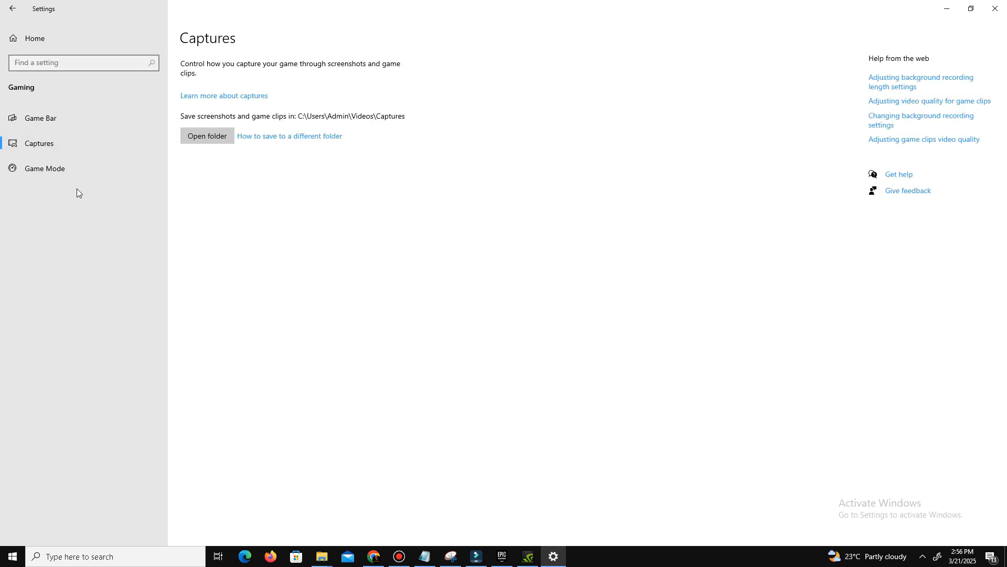
click(44, 168)
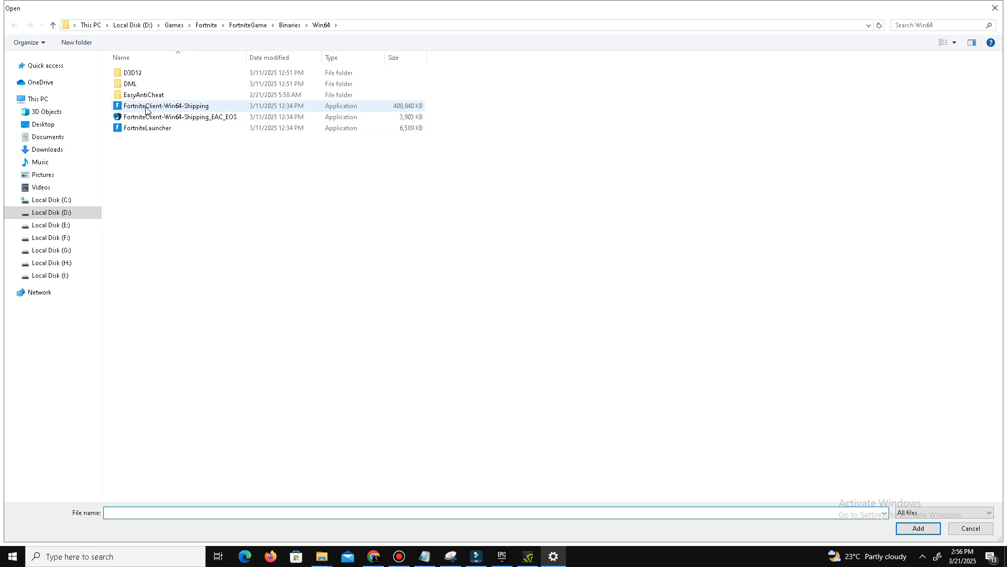
click(918, 527)
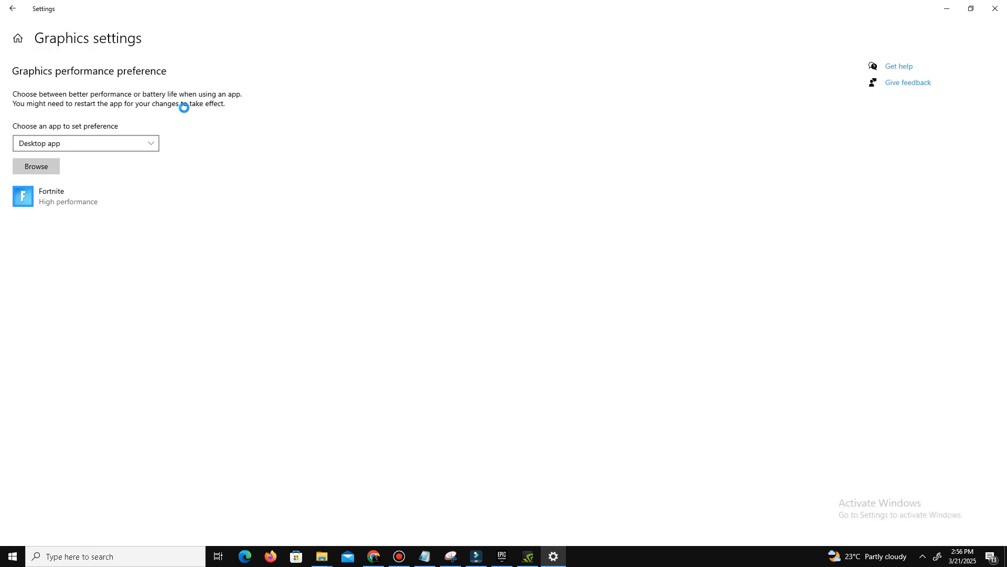
click(166, 250)
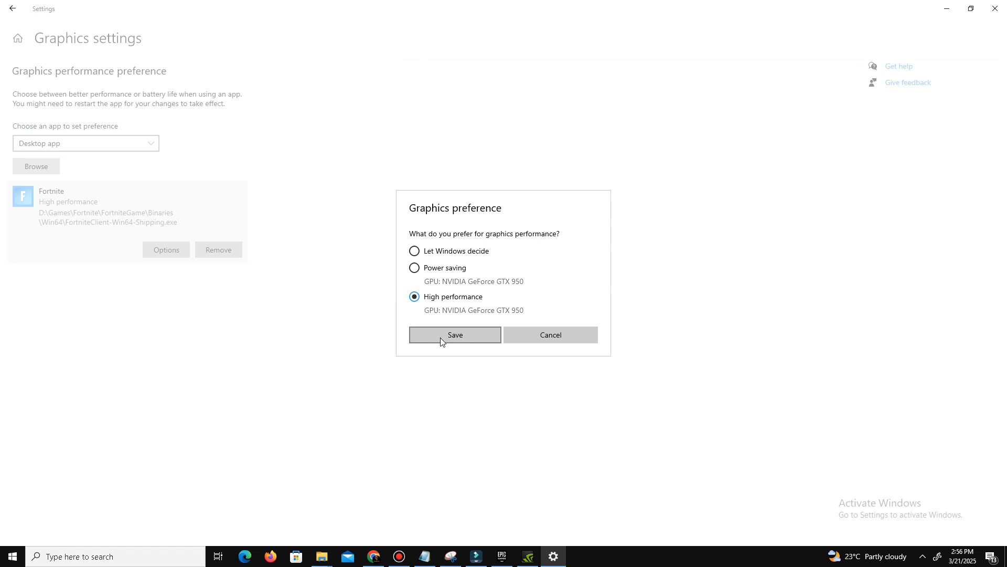
click(454, 334)
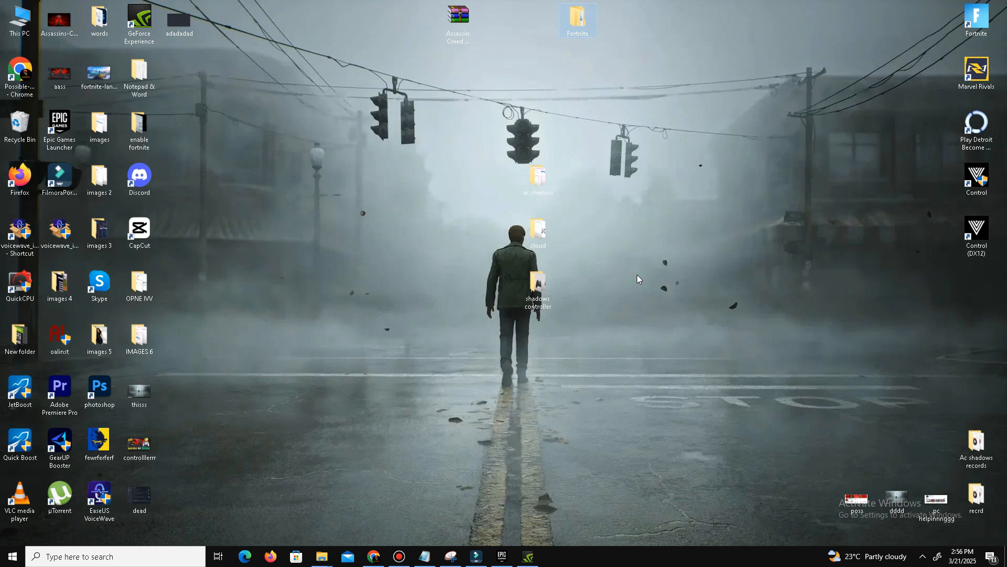
- Open the %temp% folder via the Run box
key(Win+r)
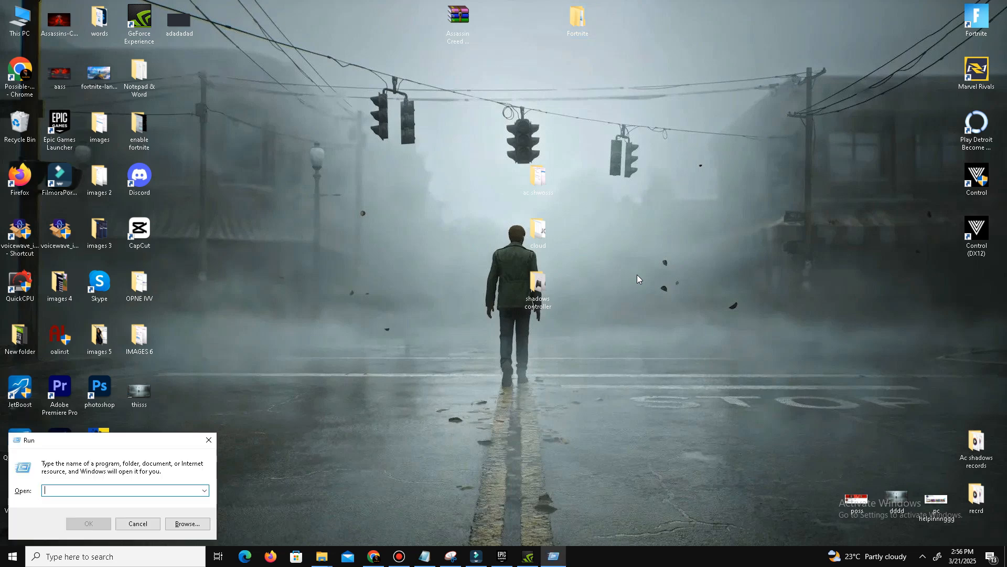
text(prefe)
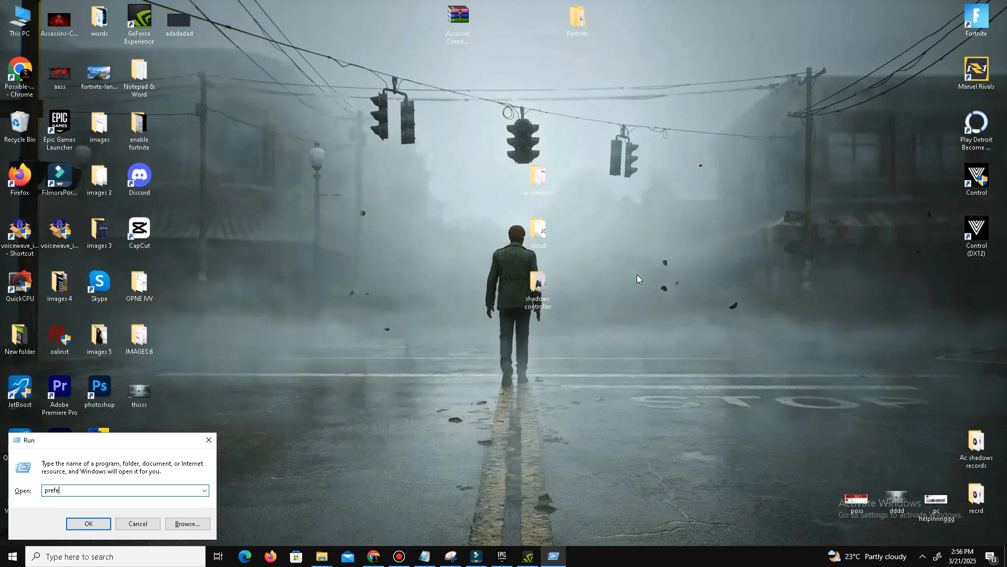
click(88, 523)
text(%)
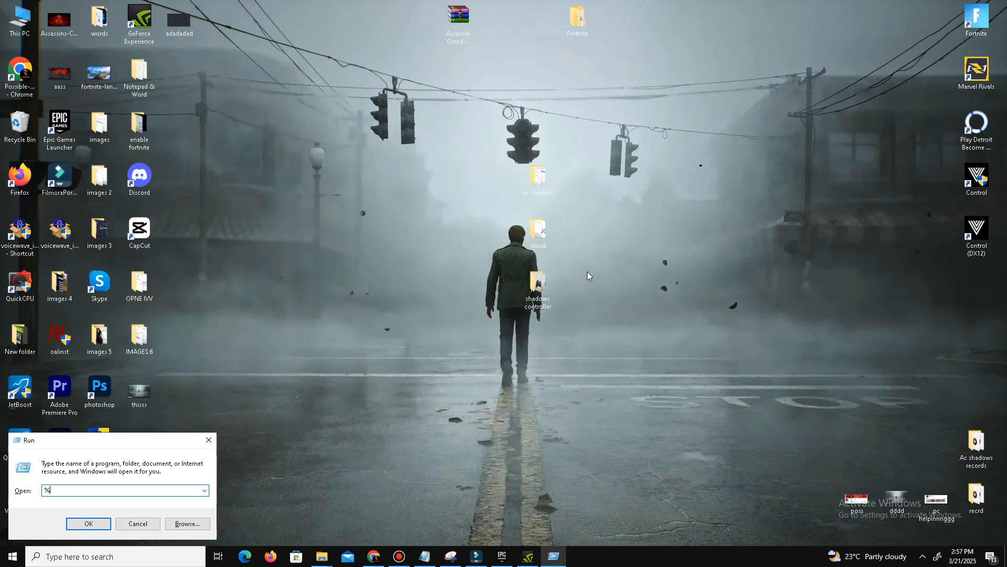
text(tem)
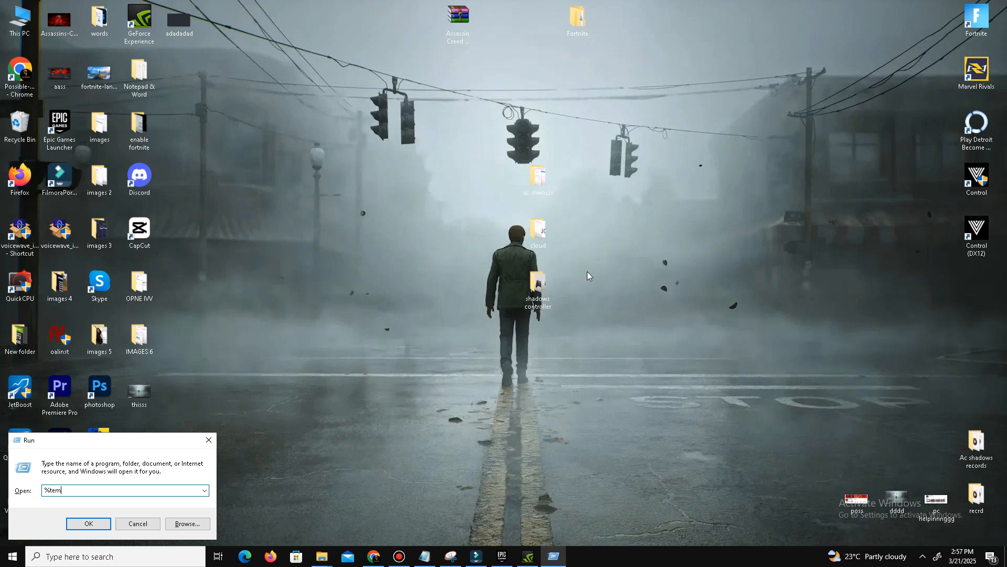
click(88, 523)
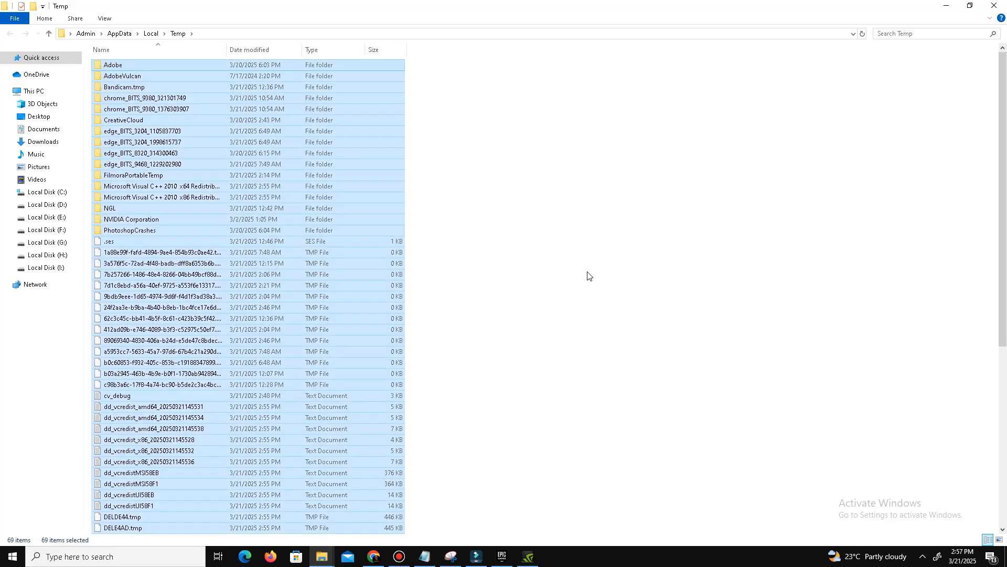
mouse_move(262, 440)
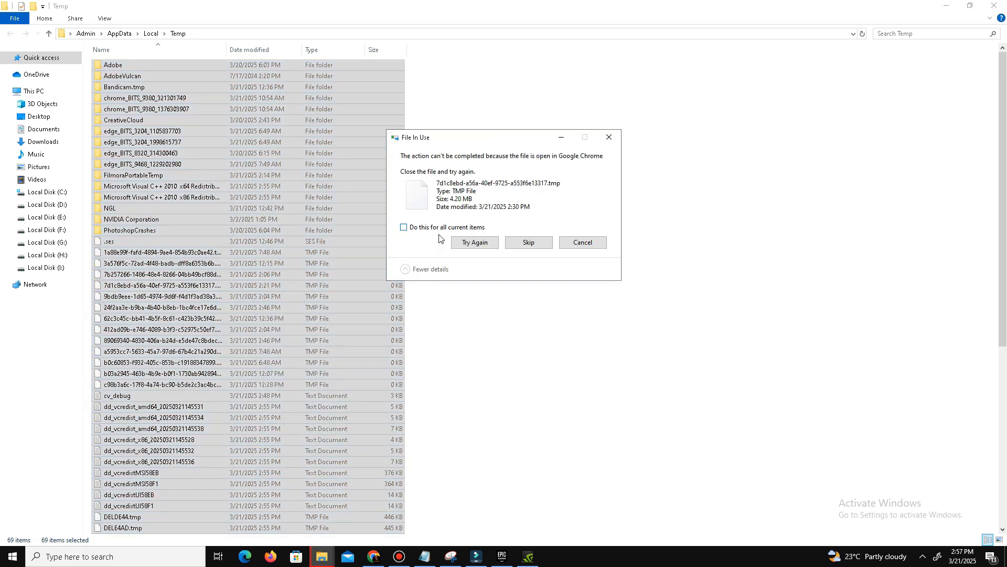
- Recycle all Temp folder items, skipping in-use files, and close the folder
click(528, 243)
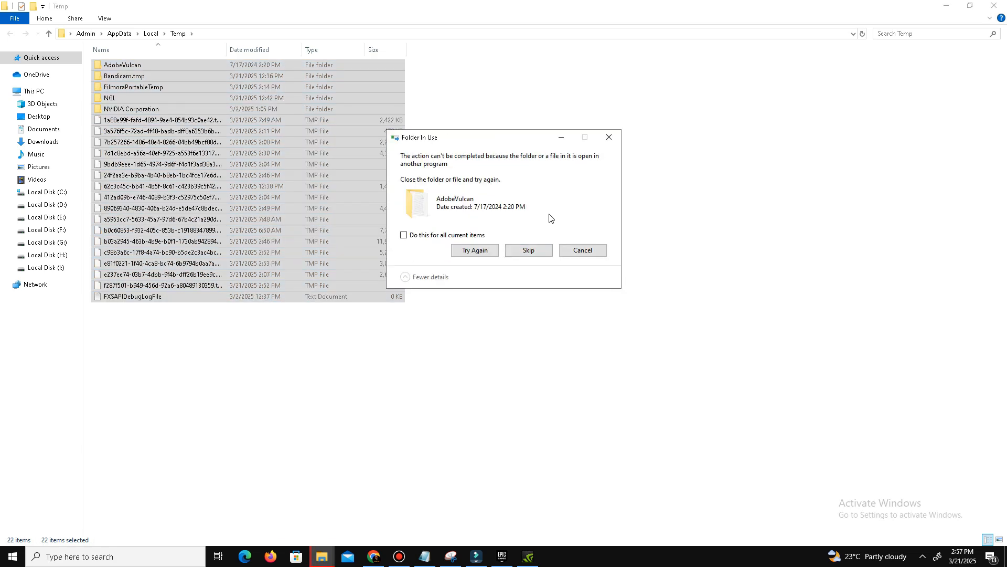
click(529, 250)
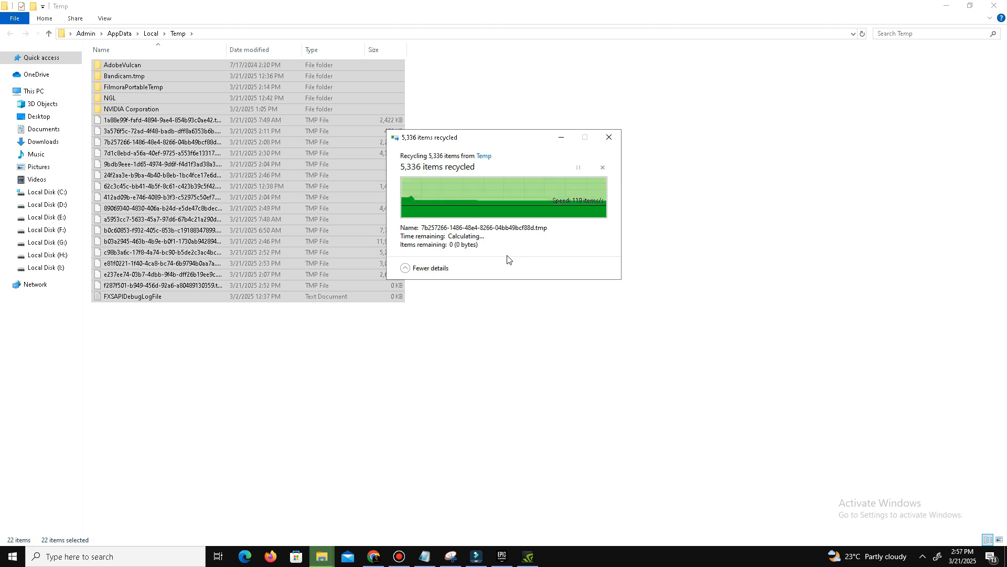
click(608, 137)
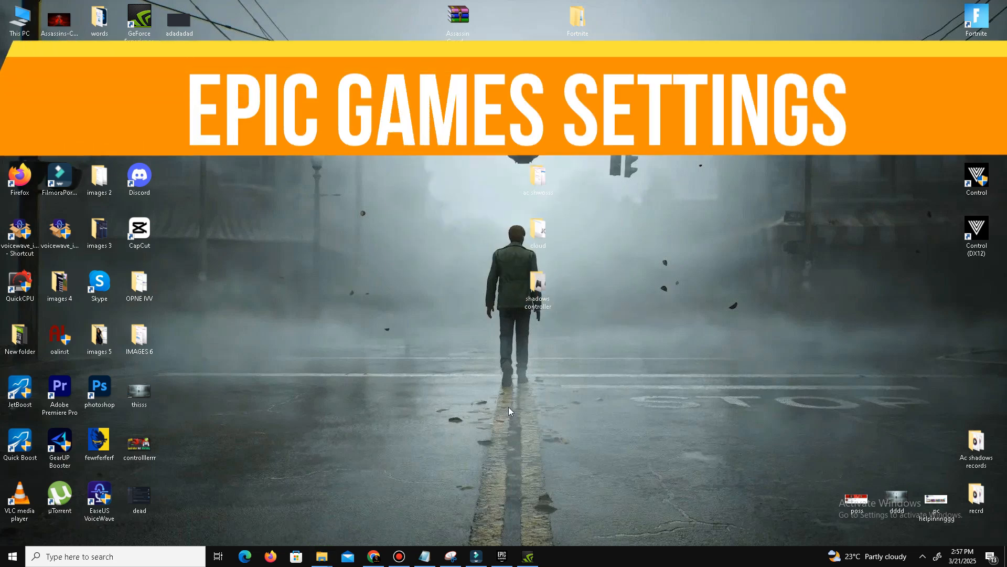
- Launch the Epic Games Launcher to reach the game library with Fortnite
click(501, 556)
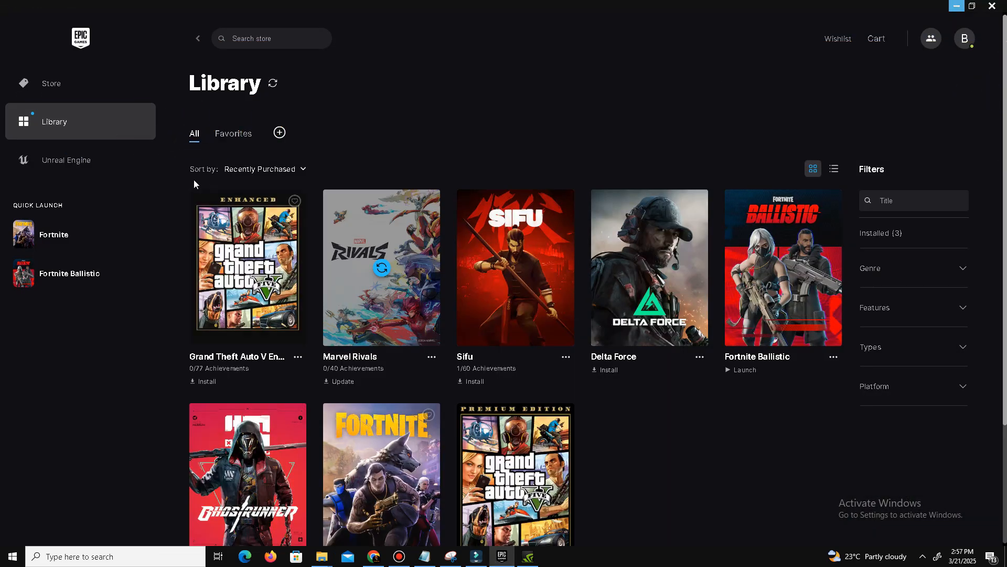
mouse_move(578, 469)
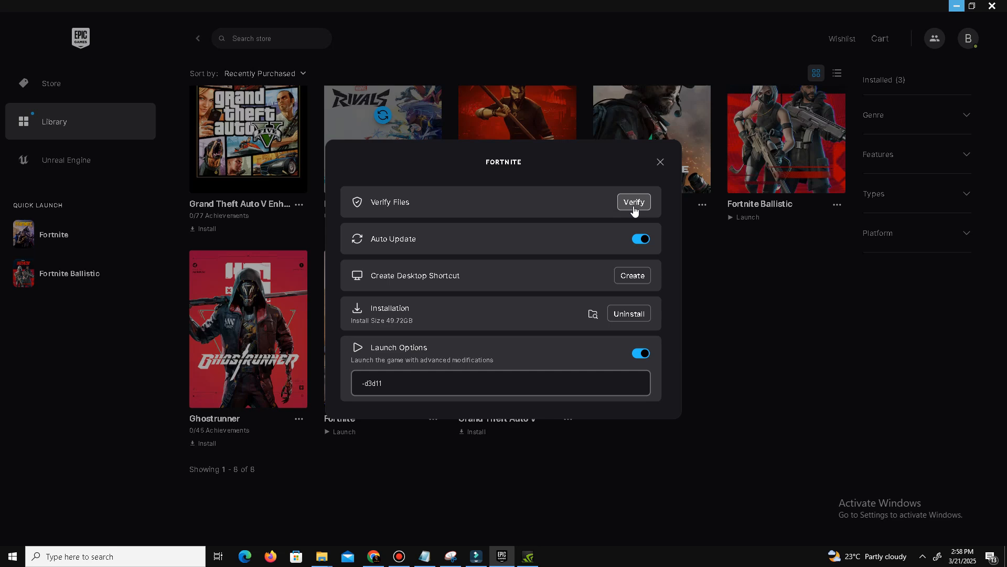
mouse_move(641, 172)
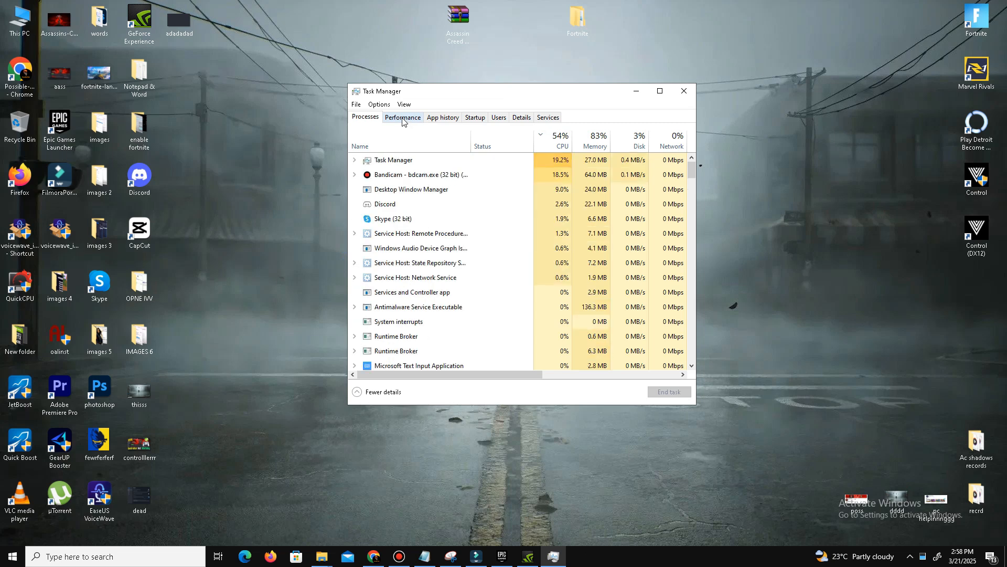
- Review CPU performance, return to Processes and bring up actions for the Bandicam process
click(403, 117)
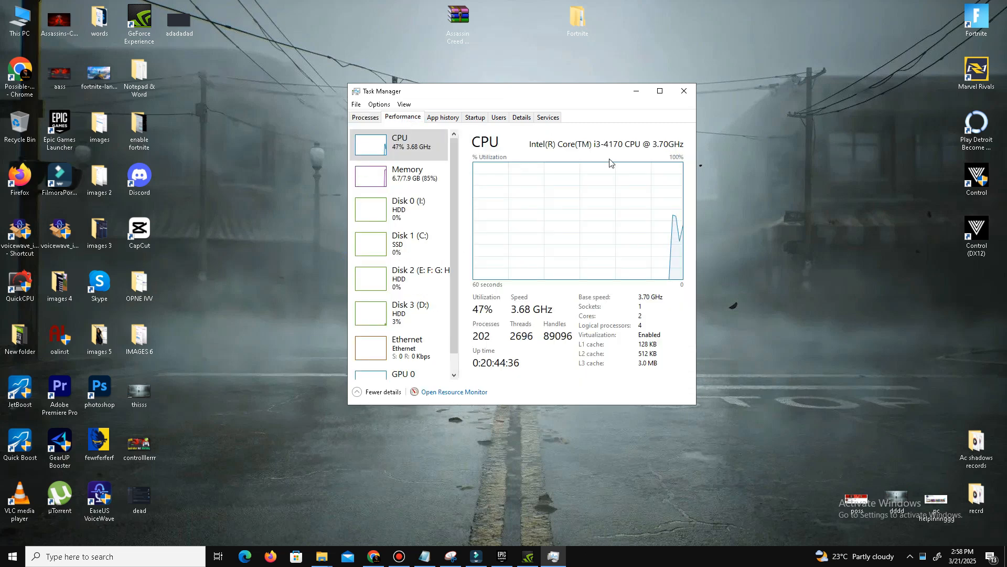
click(365, 117)
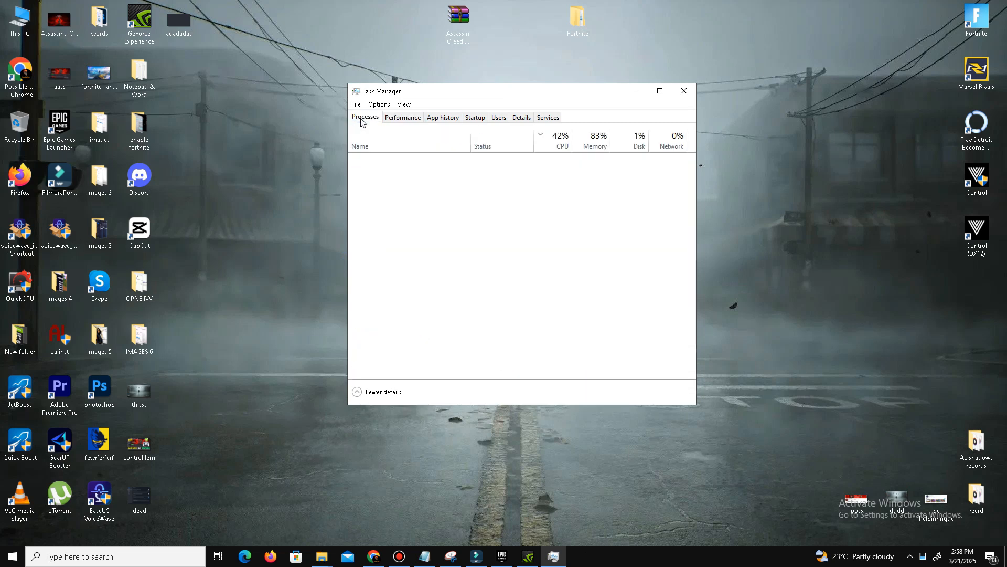
click(365, 117)
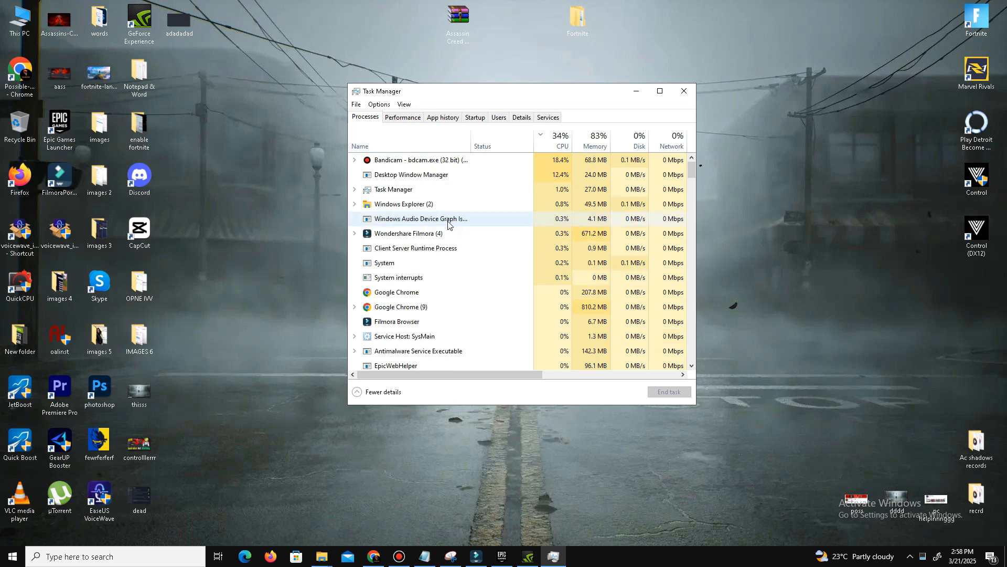
right_click(415, 160)
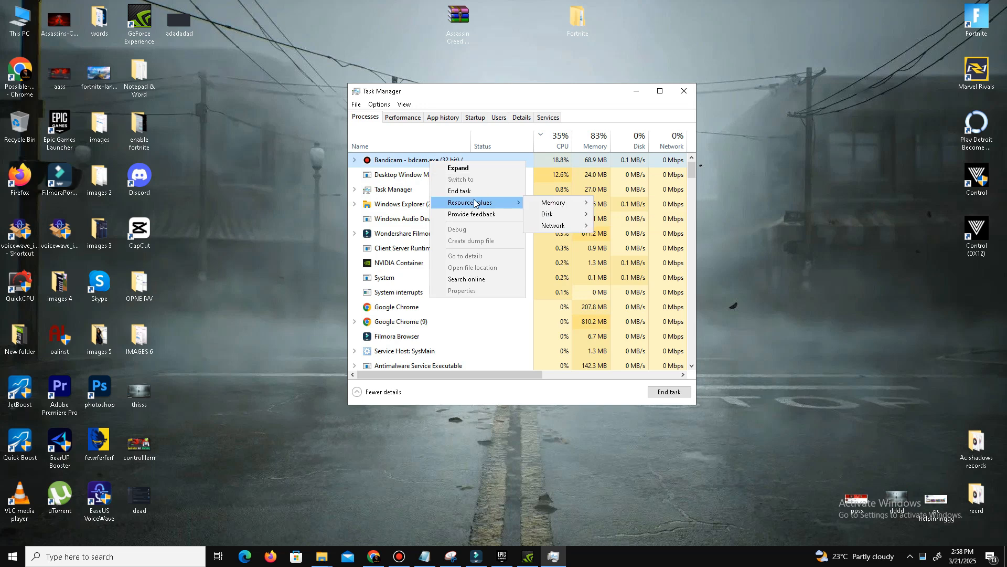